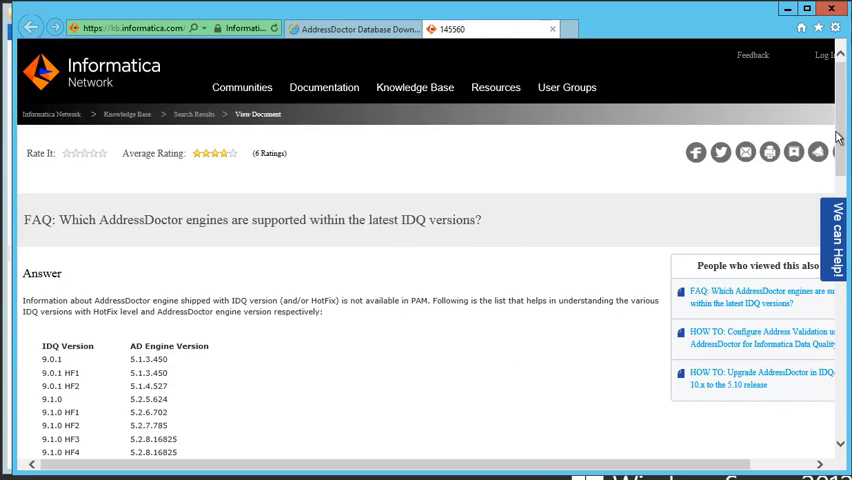
Scroll the FAQ article down to the IDQ / AD Engine Version table's 10.2.0 rows
{"action": "scroll", "scroll_direction": "down", "scroll_amount": 3}
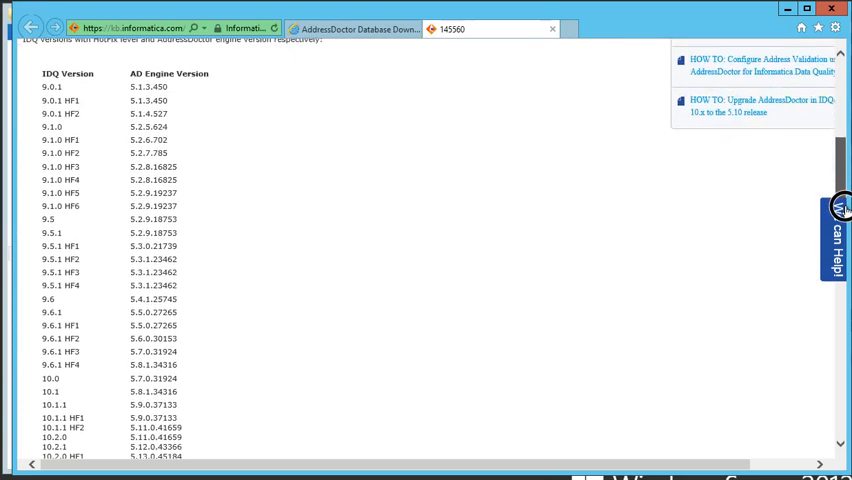
{"action": "scroll", "scroll_direction": "down", "scroll_amount": 3}
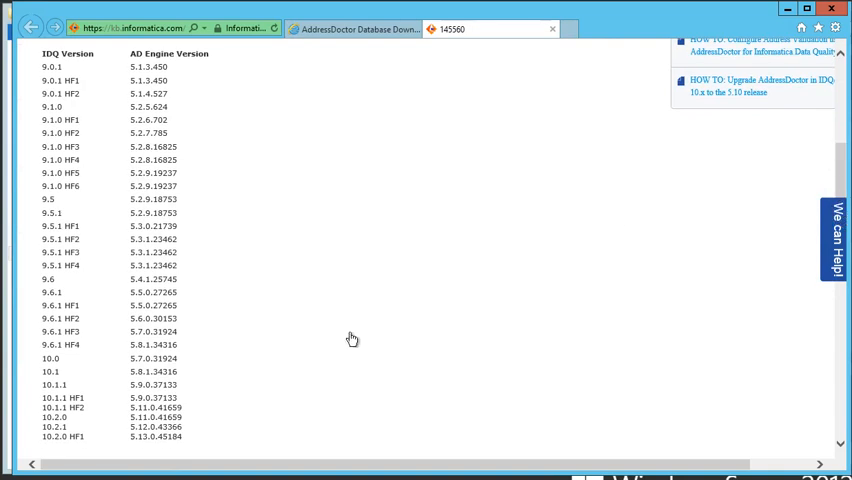
{"action": "mouse_move", "coordinate": [262, 136]}
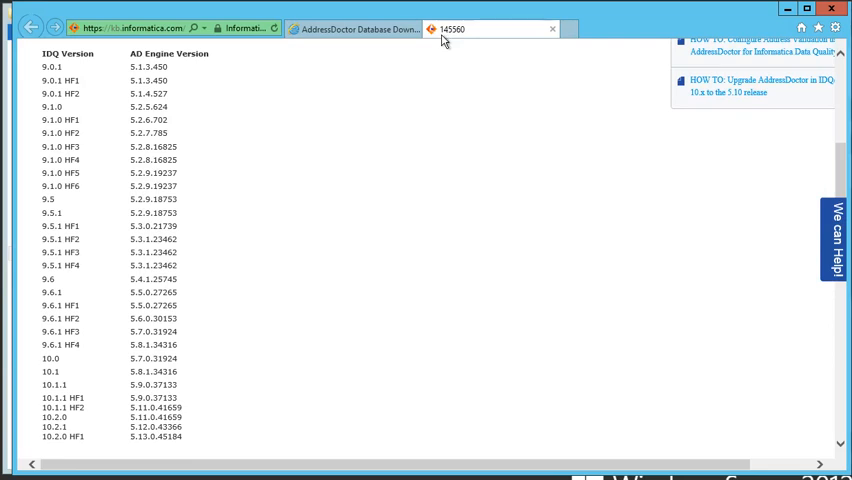
{"action": "mouse_move", "coordinate": [444, 40]}
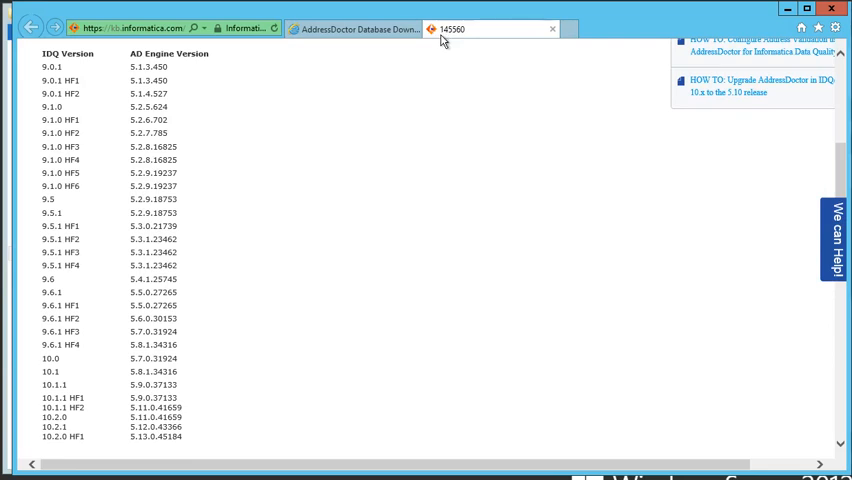
{"action": "mouse_move", "coordinate": [96, 468]}
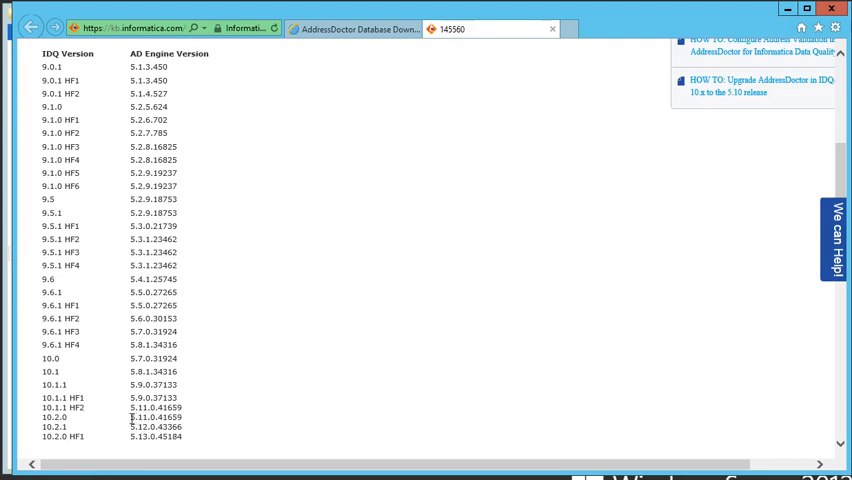
View the AddressDoctor portal's logged-out notice, then minimize the browser
{"action": "double_click", "coordinate": [156, 416]}
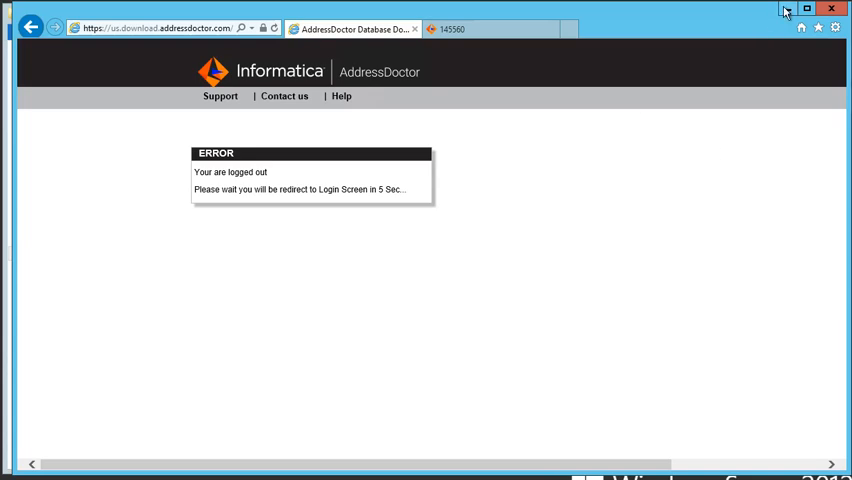
{"action": "mouse_move", "coordinate": [788, 10]}
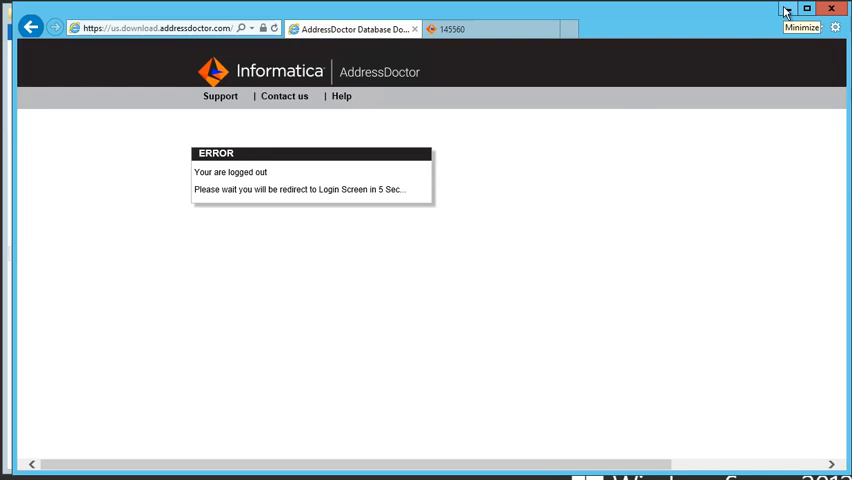
{"action": "left_click", "coordinate": [788, 8]}
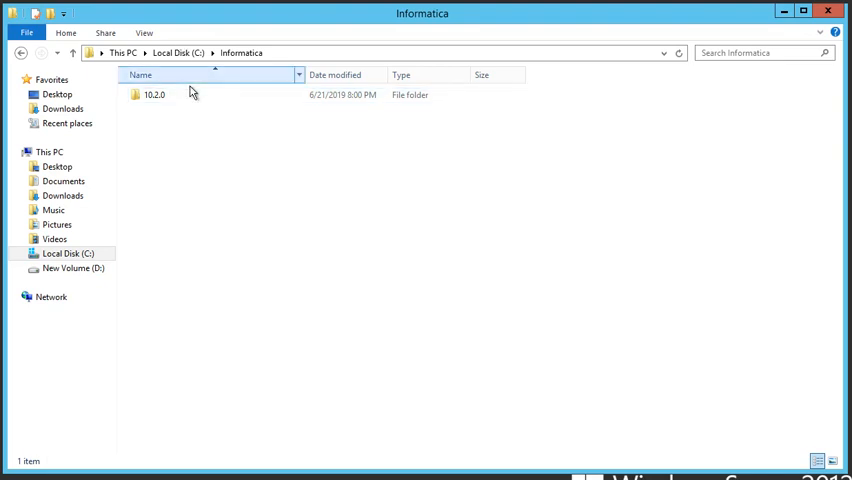
Navigate C:\Informatica\10.2.0\services\shared\bin to where AddressDoctor5.dll is listed
{"action": "double_click", "coordinate": [154, 94]}
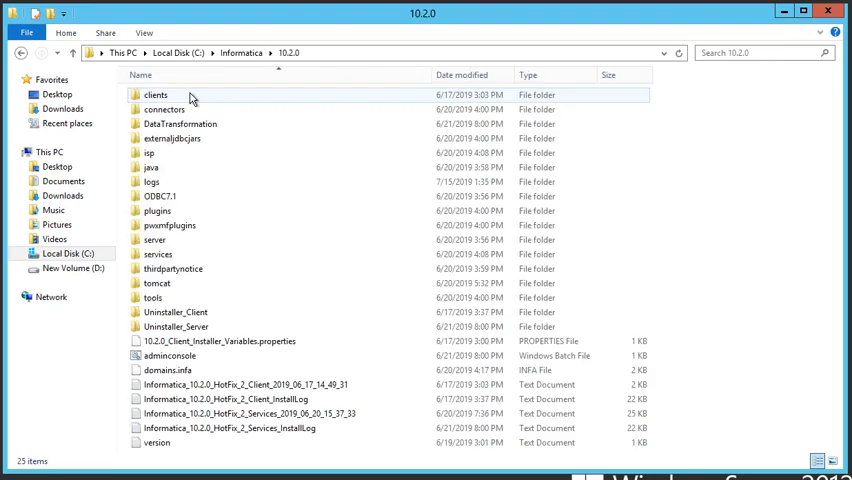
{"action": "left_click", "coordinate": [156, 284]}
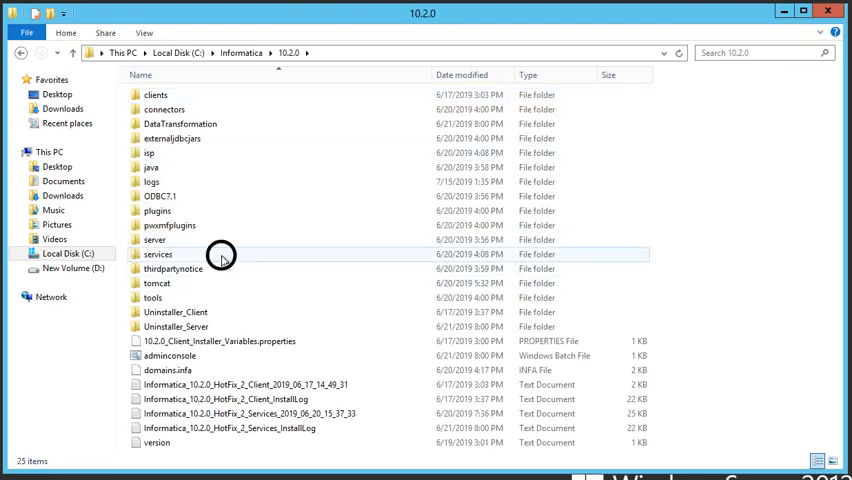
{"action": "double_click", "coordinate": [156, 254]}
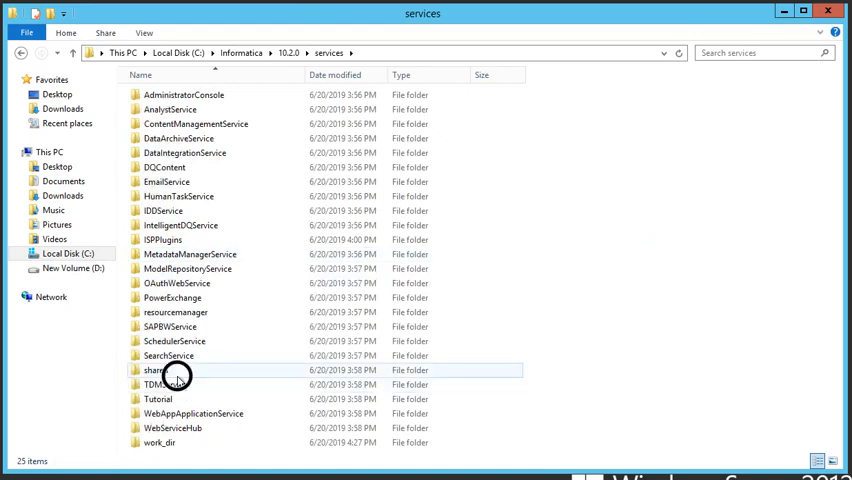
{"action": "double_click", "coordinate": [152, 370]}
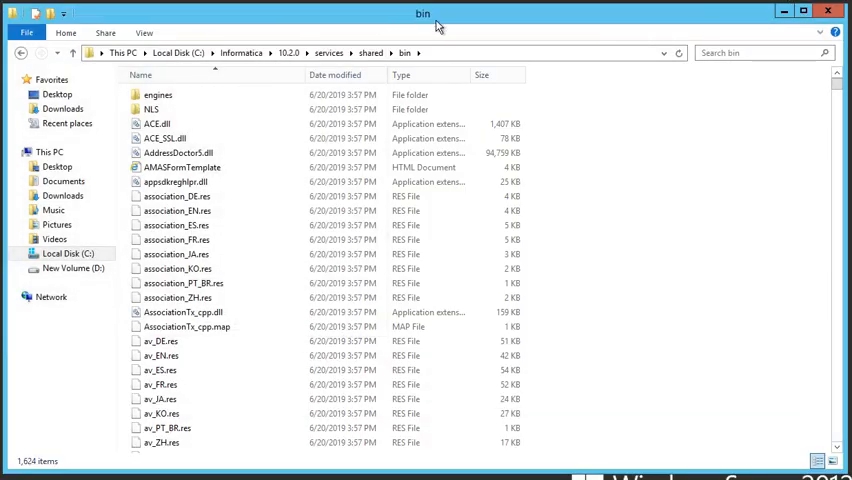
Go back to 10.2.0 and into server\bin, which also contains AddressDoctor5.dll
{"action": "left_click", "coordinate": [288, 52]}
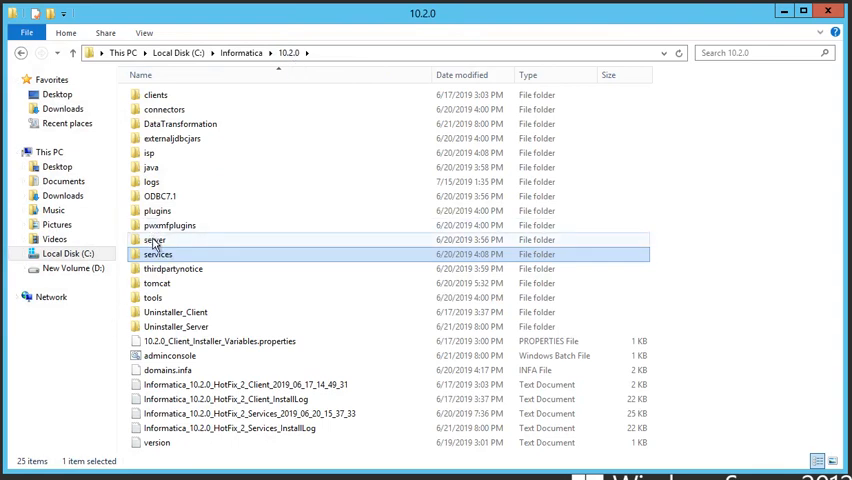
{"action": "left_click", "coordinate": [156, 240]}
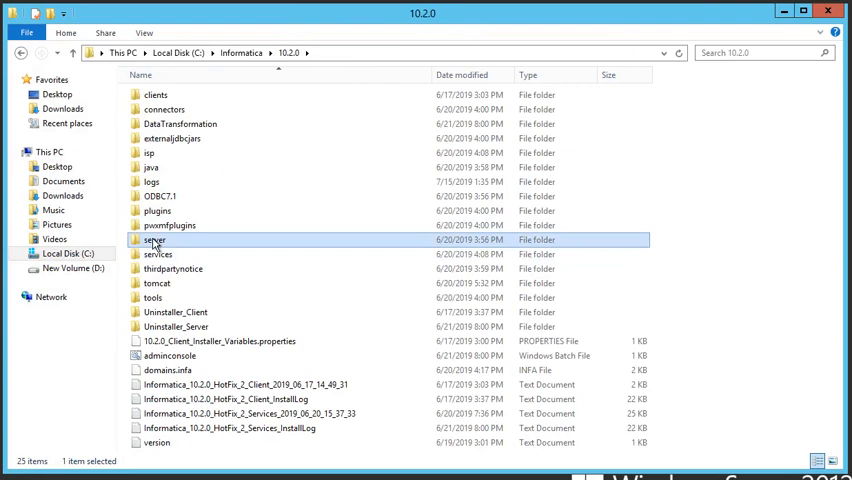
{"action": "double_click", "coordinate": [154, 240]}
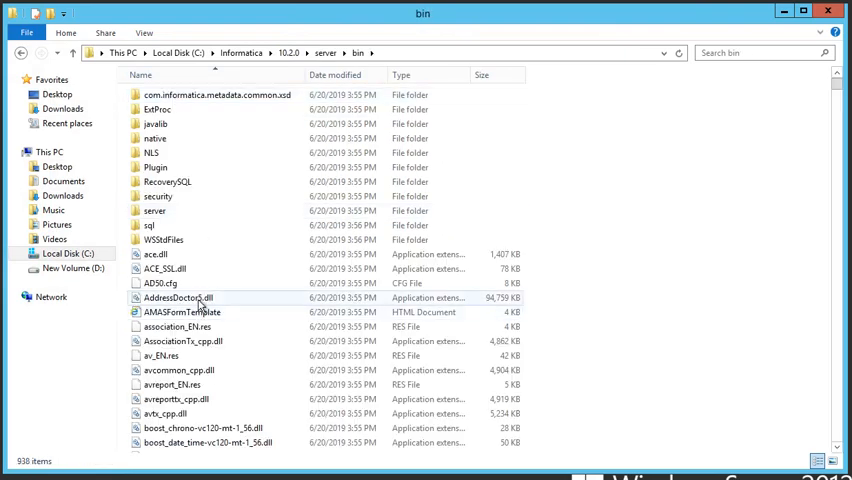
{"action": "mouse_move", "coordinate": [178, 298]}
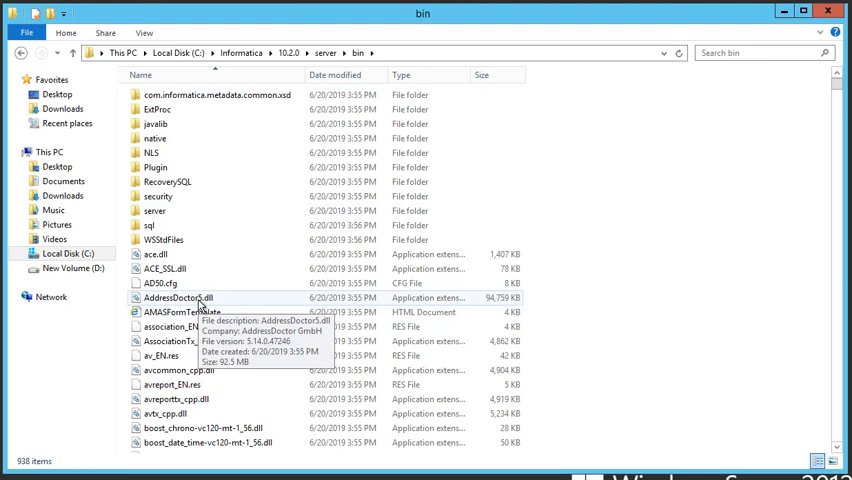
{"action": "mouse_move", "coordinate": [294, 34]}
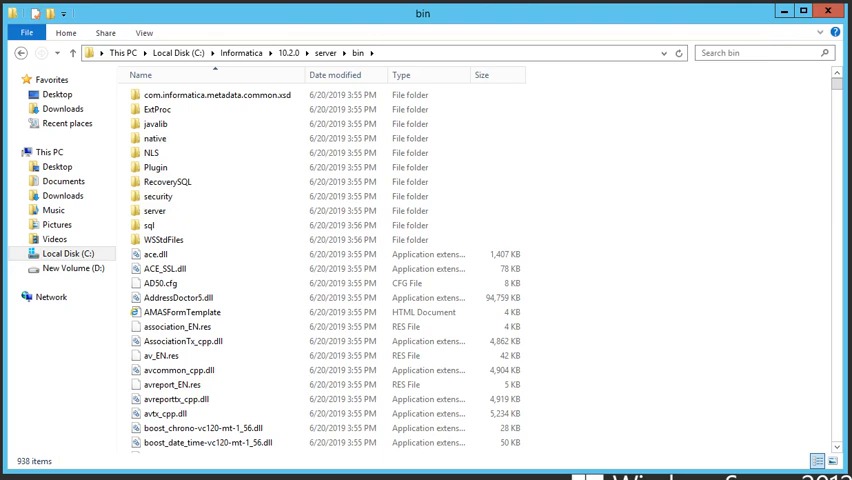
{"action": "mouse_move", "coordinate": [748, 24]}
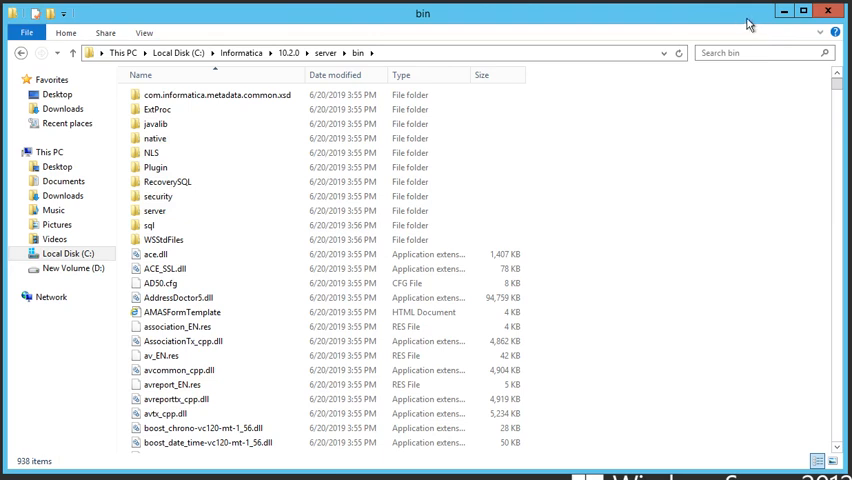